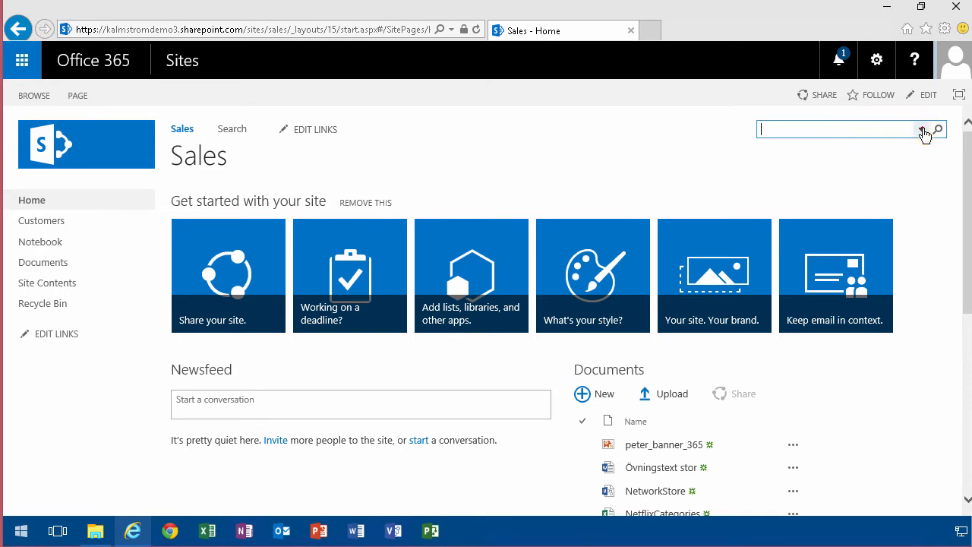
# - Try a partial query 'cu' in the site search box, then clear it
pyautogui.click(921, 129)
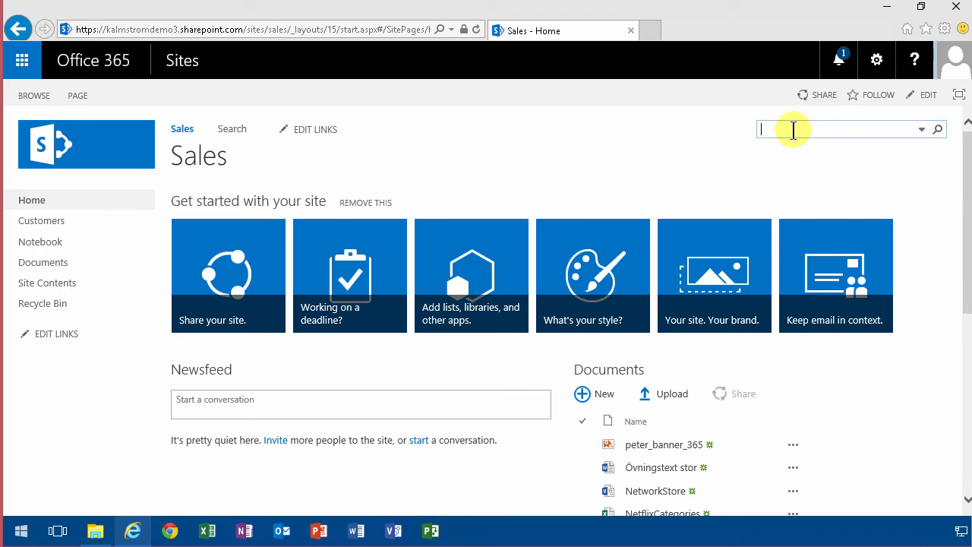
pyautogui.write('custo')
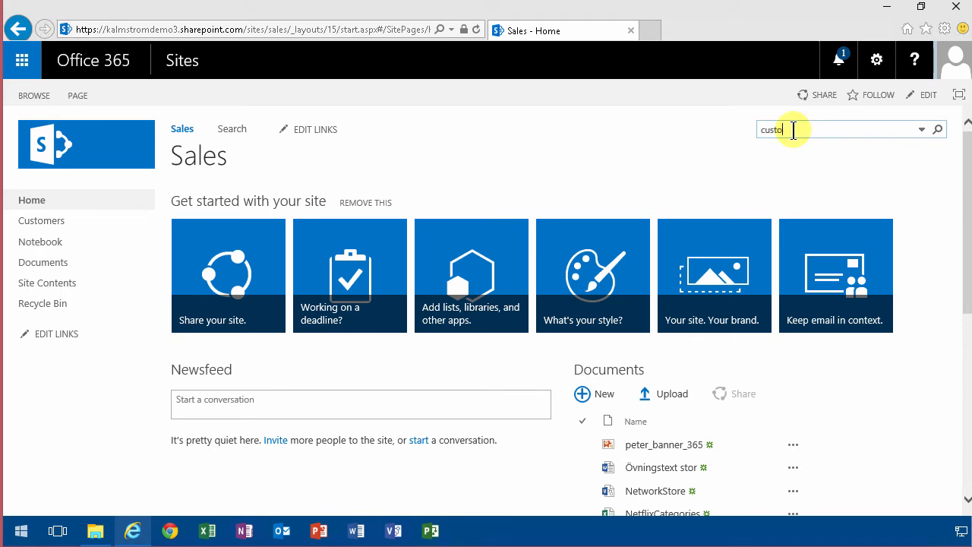
pyautogui.press('ctrl+a')
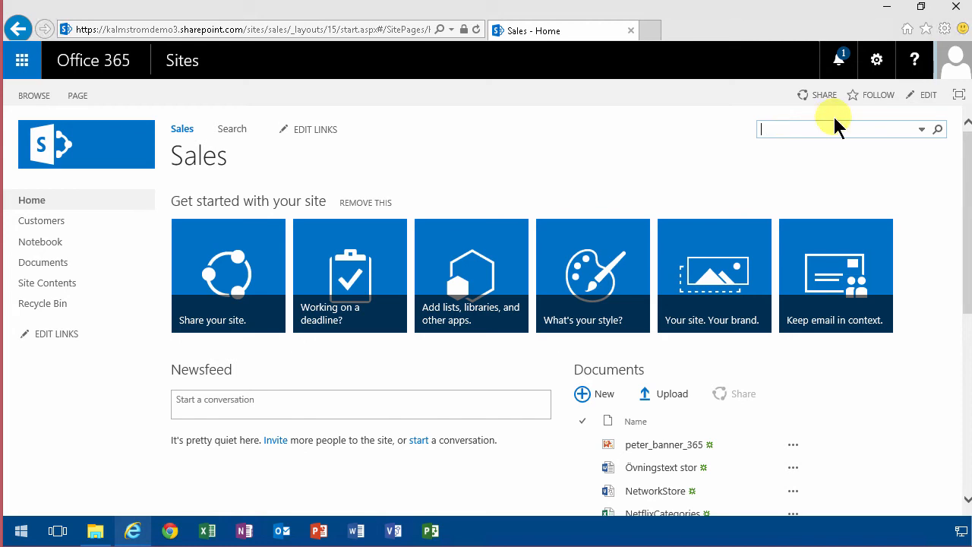
# - Reach the SharePoint admin center's search administration page via the Office 365 admin center
pyautogui.click(21, 60)
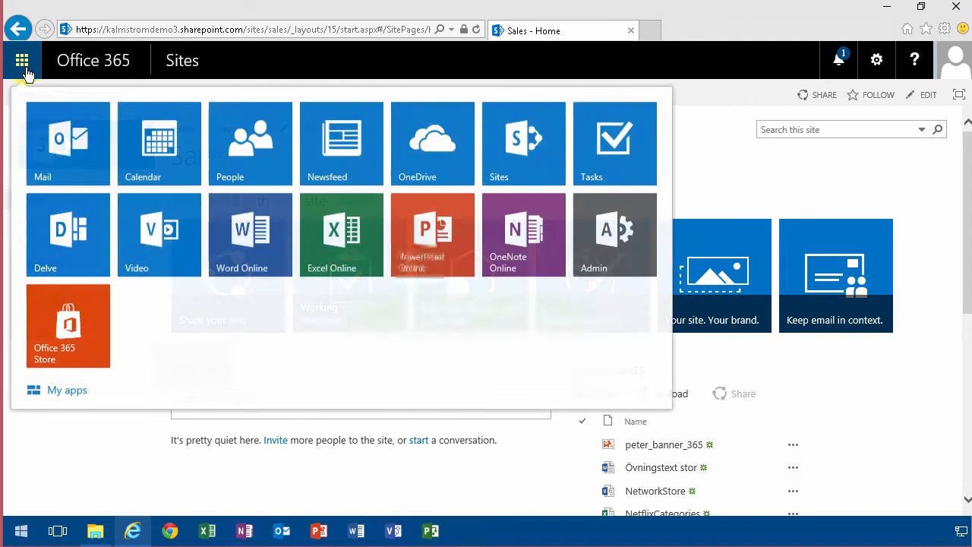
pyautogui.click(21, 61)
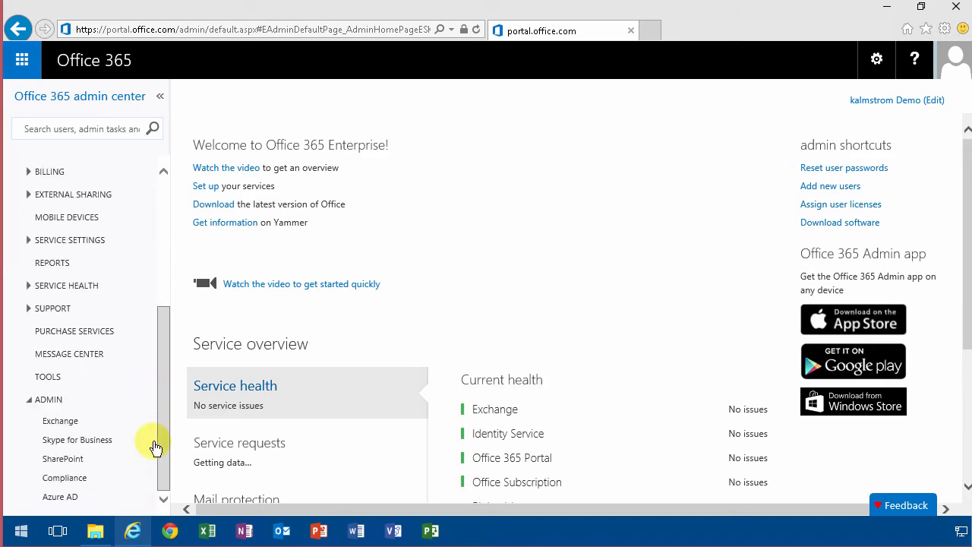
pyautogui.click(64, 458)
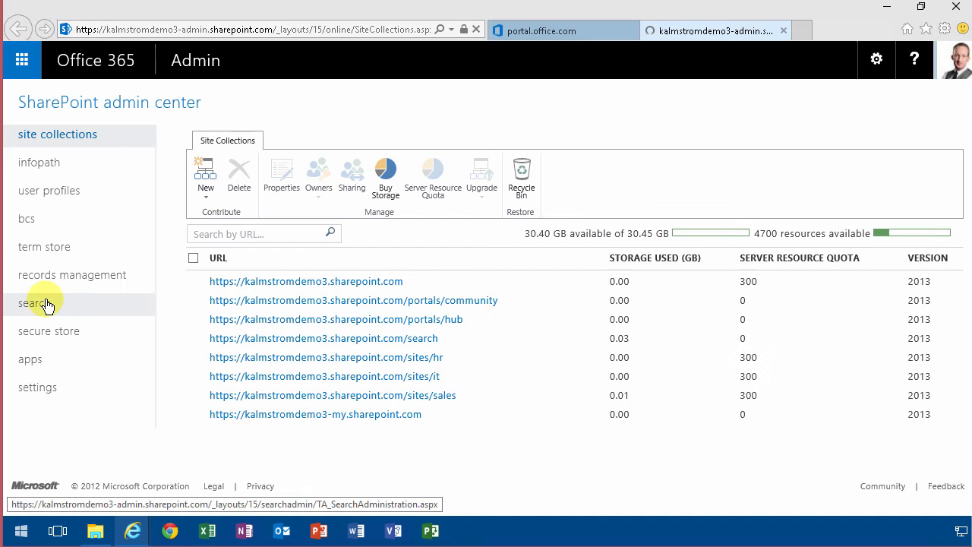
pyautogui.click(34, 302)
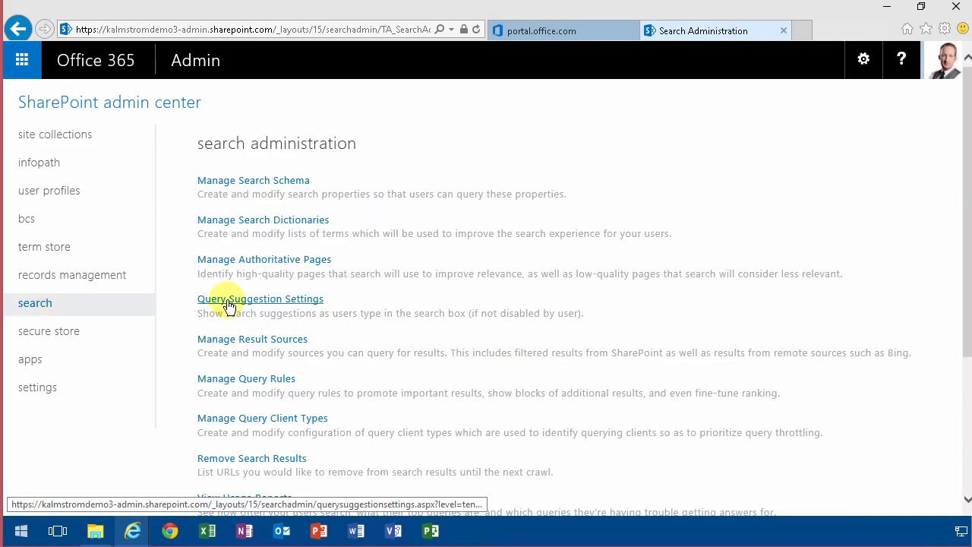
# - Go to the Query Suggestion Settings page
pyautogui.click(260, 298)
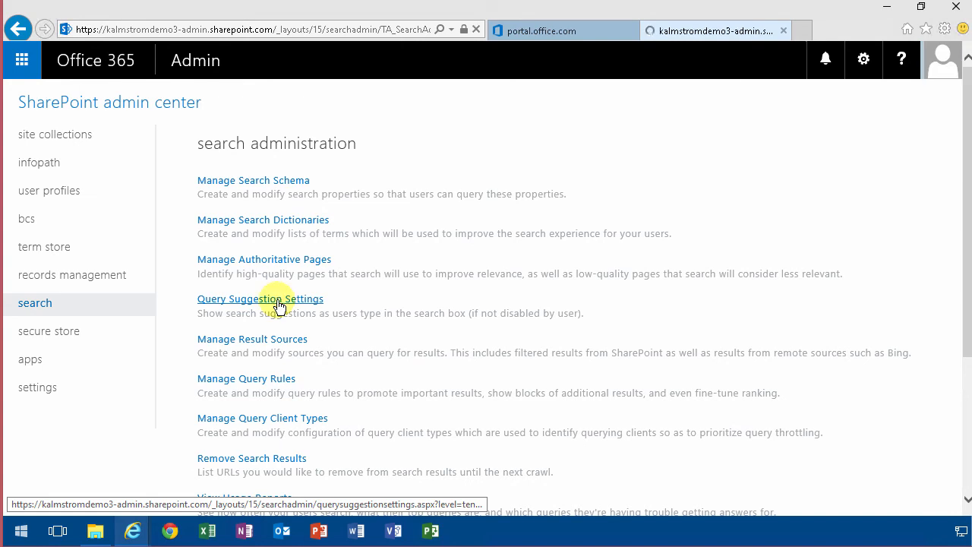
pyautogui.click(261, 298)
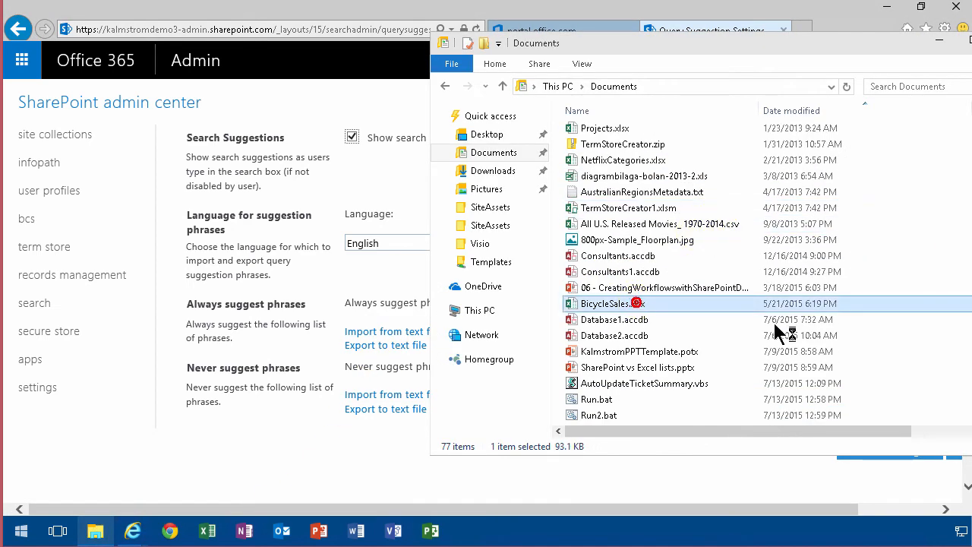
# - Open BicycleSales.xlsx and select the whole ProductName column for copying
pyautogui.doubleClick(606, 304)
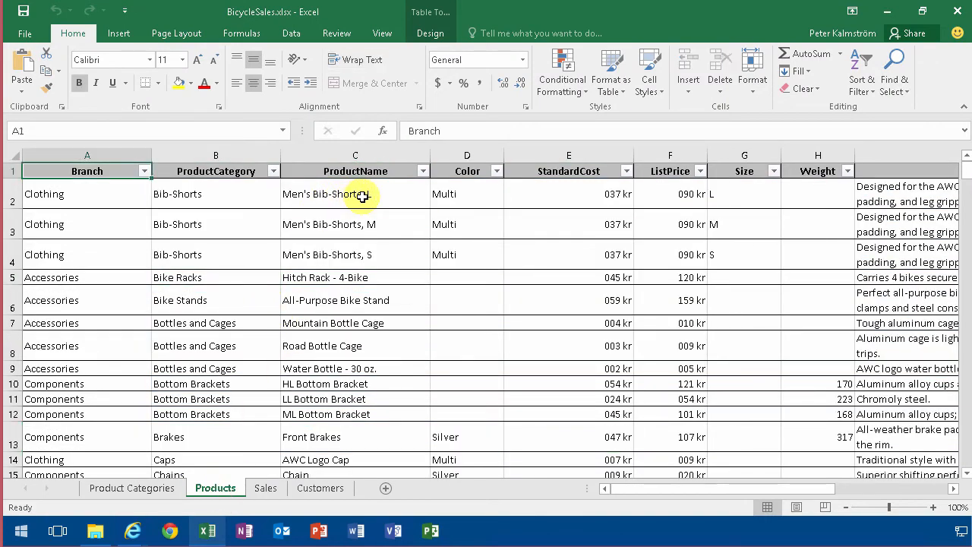
pyautogui.click(355, 194)
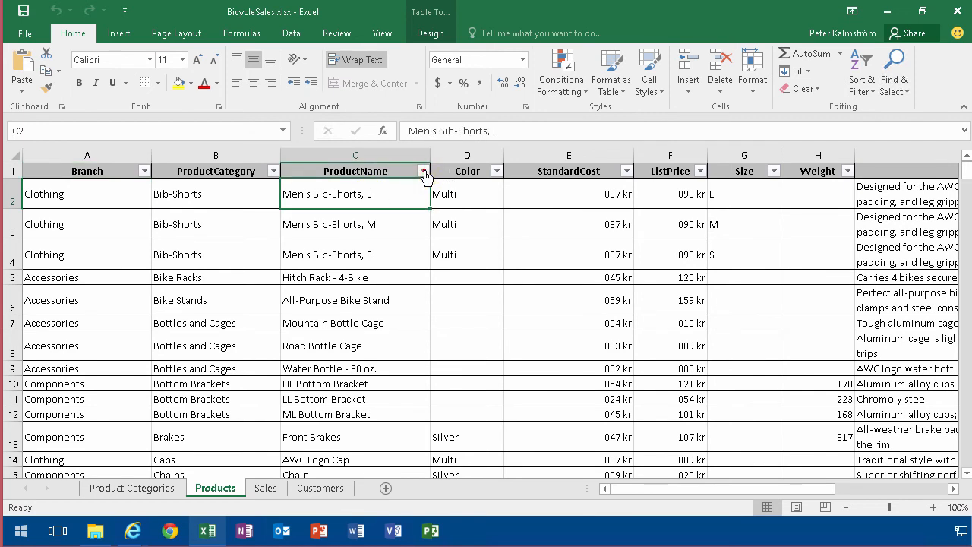
pyautogui.click(424, 170)
pyautogui.write('note')
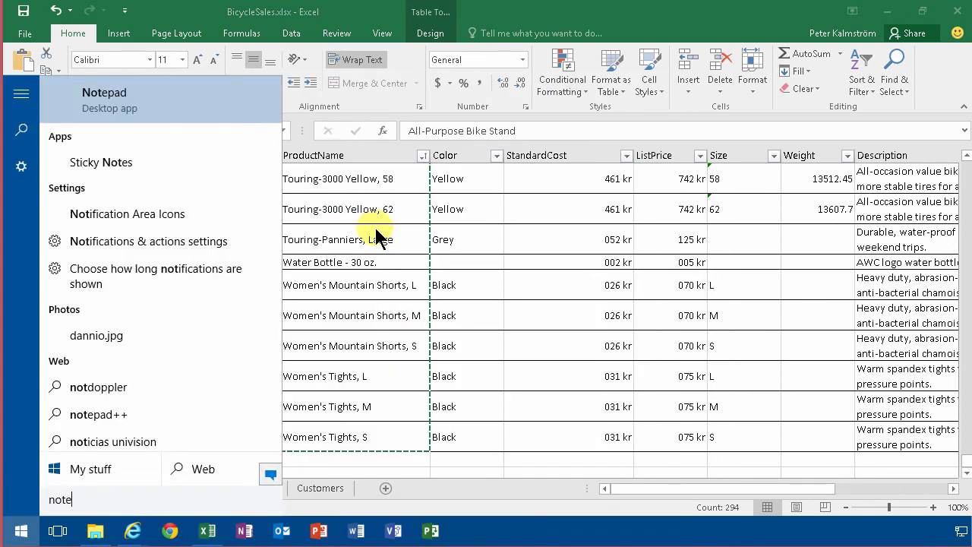
# - Paste the names into Notepad and save them on the Desktop as 'Query Suggestions.txt'
pyautogui.click(103, 92)
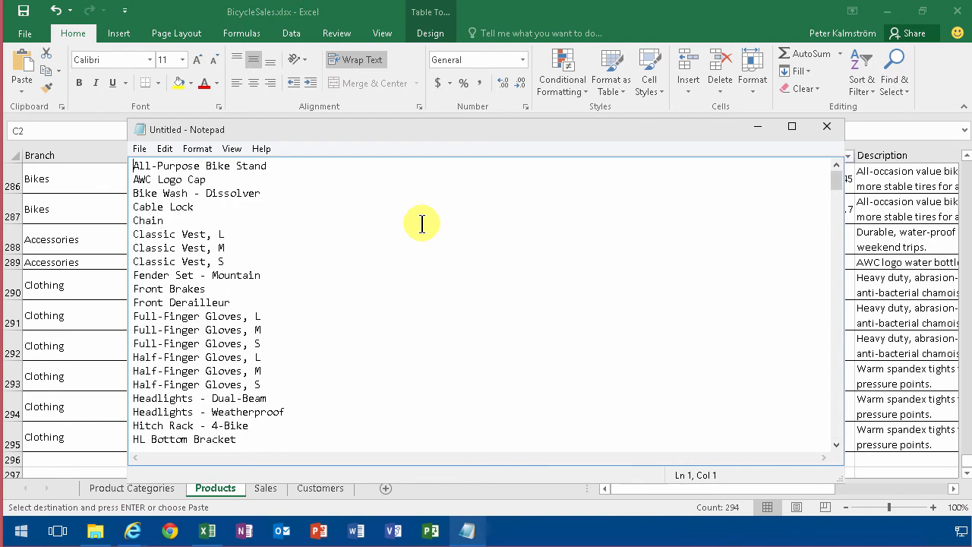
pyautogui.click(140, 149)
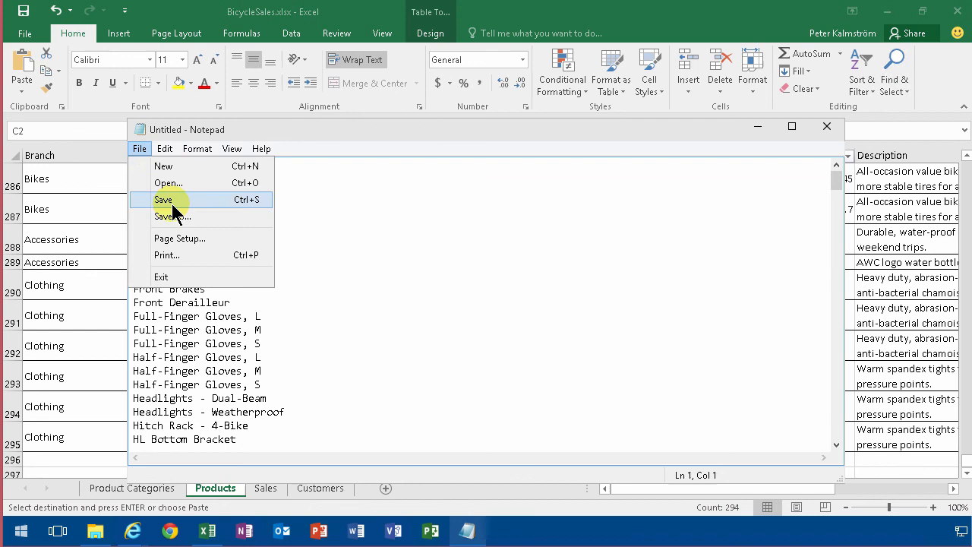
pyautogui.click(164, 199)
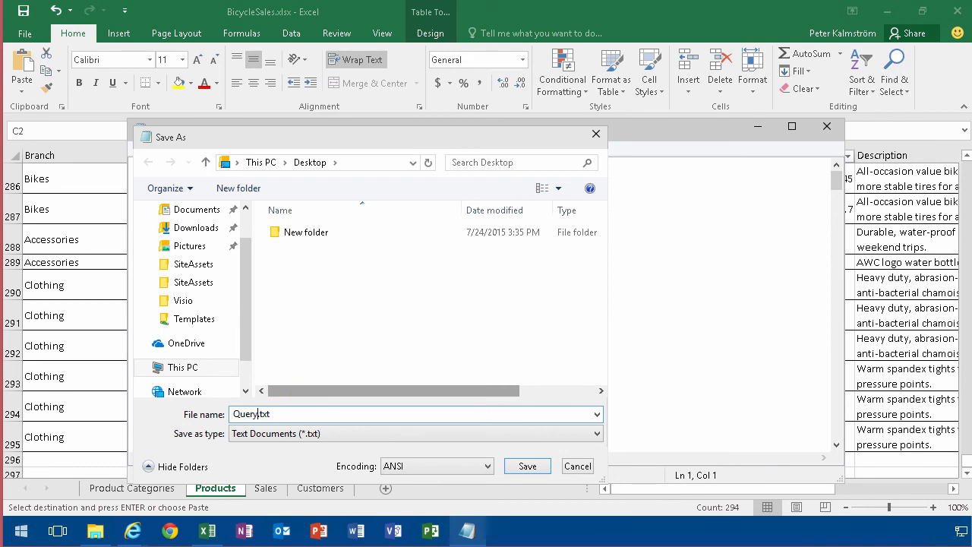
pyautogui.write('Suggestions')
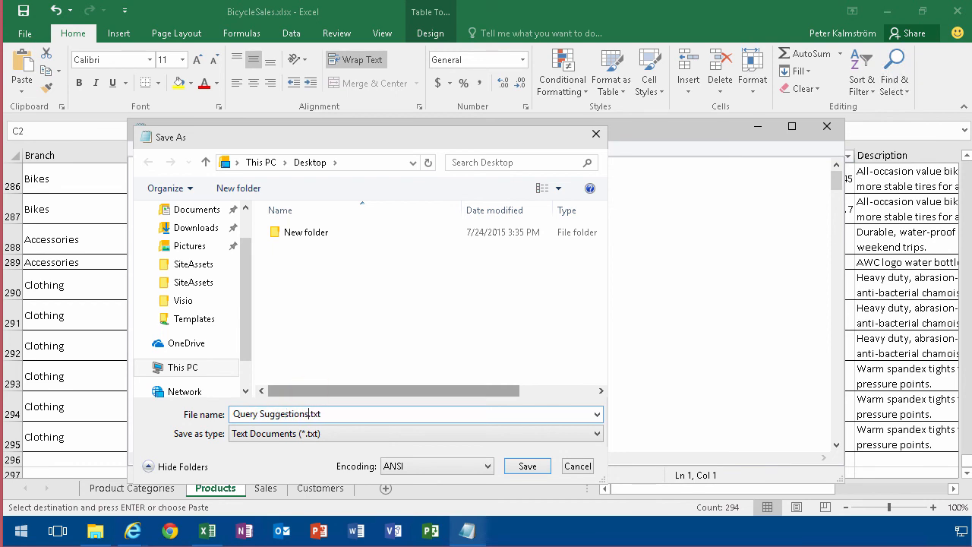
pyautogui.click(528, 465)
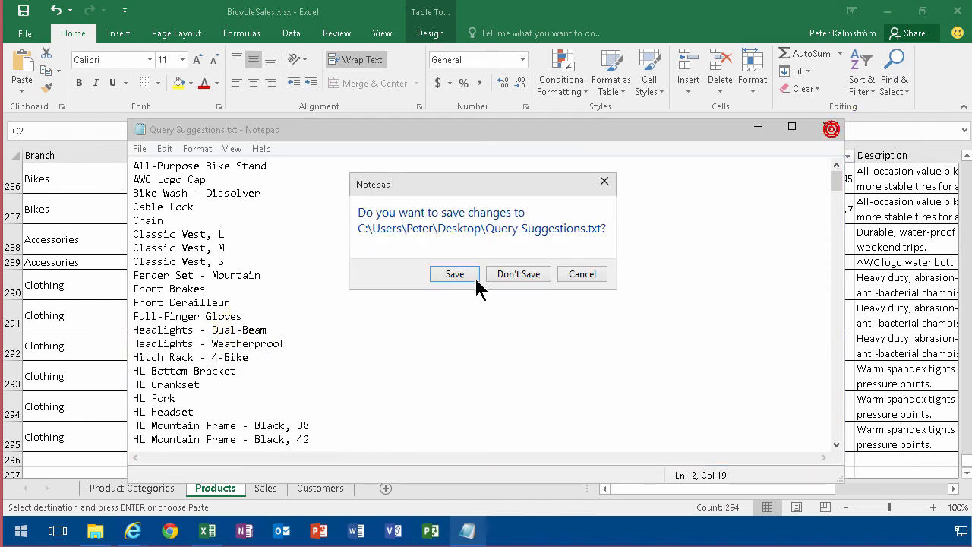
pyautogui.click(518, 274)
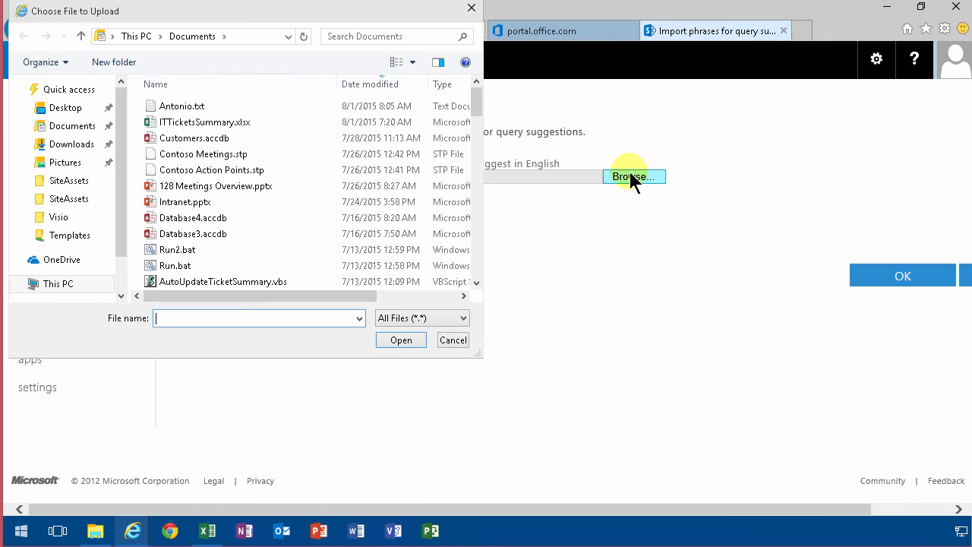
# - Import the always-suggest phrases from Desktop file 'Query Suggestions.txt' and confirm
pyautogui.click(65, 107)
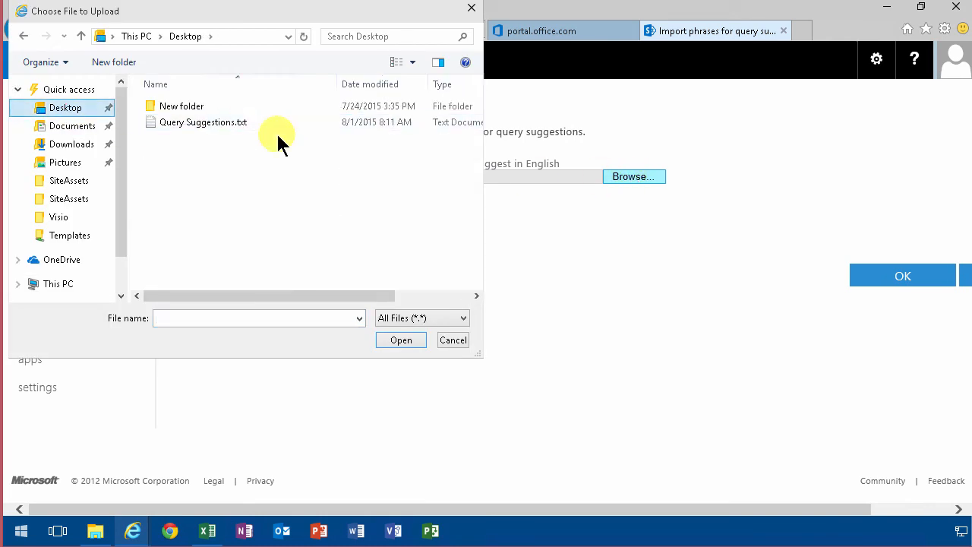
pyautogui.doubleClick(204, 121)
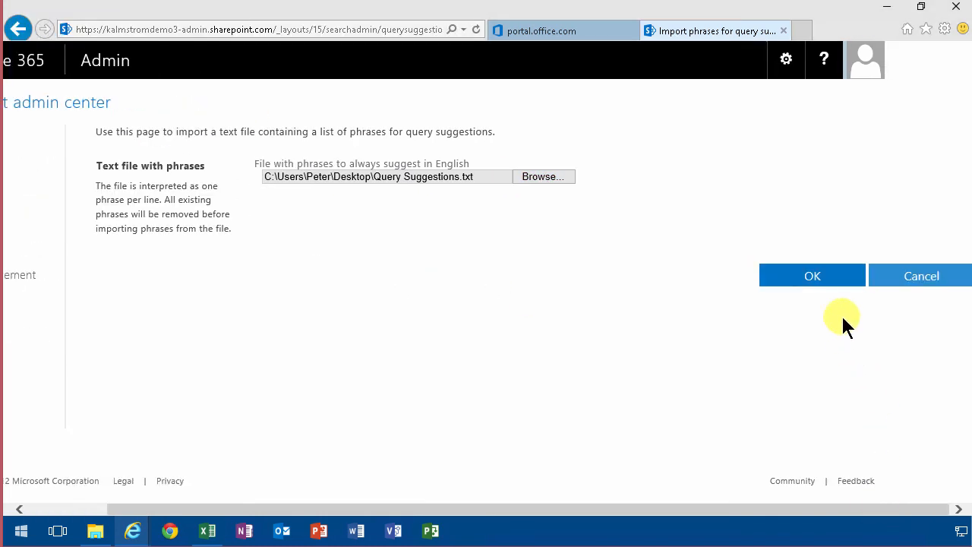
pyautogui.click(811, 275)
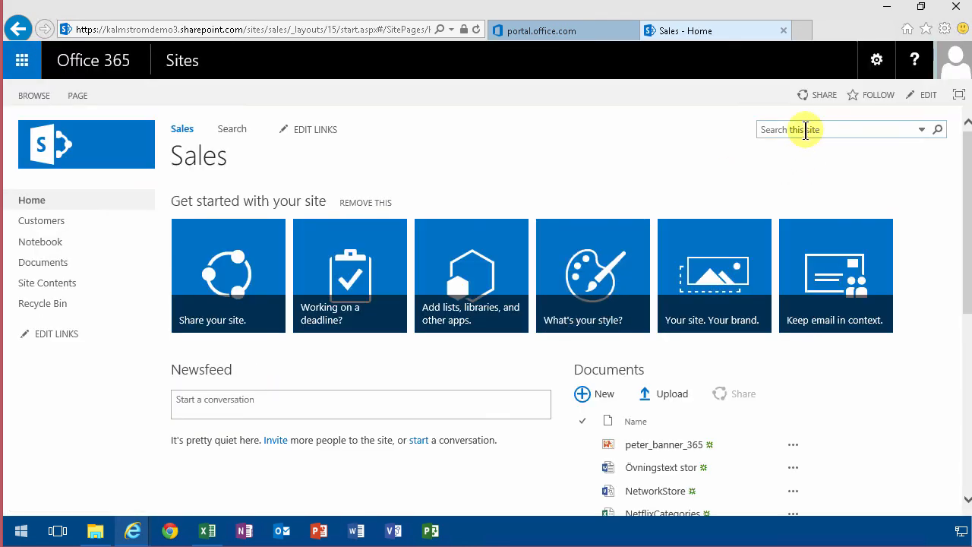
# - Enter the partial query 'tour' in the Sales site search box to test suggestions
pyautogui.write('tour')
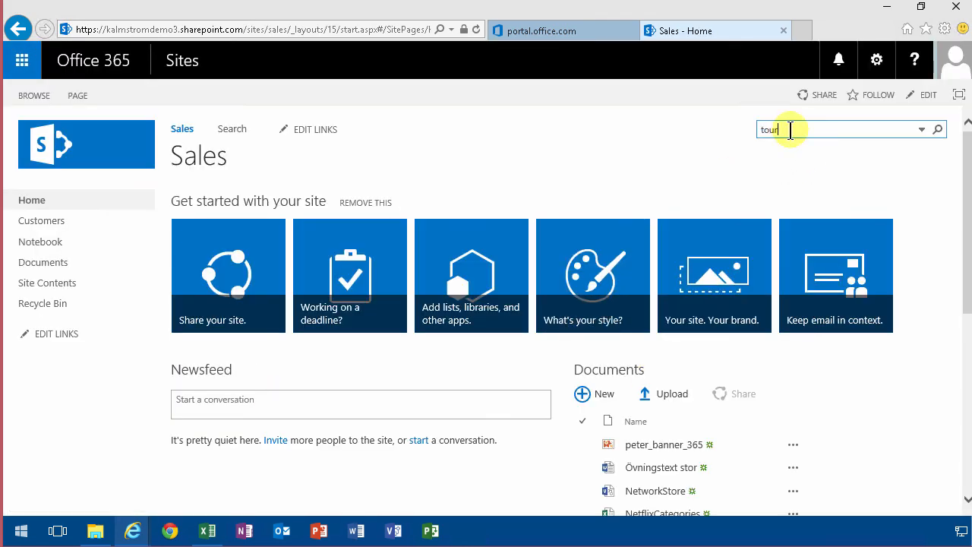